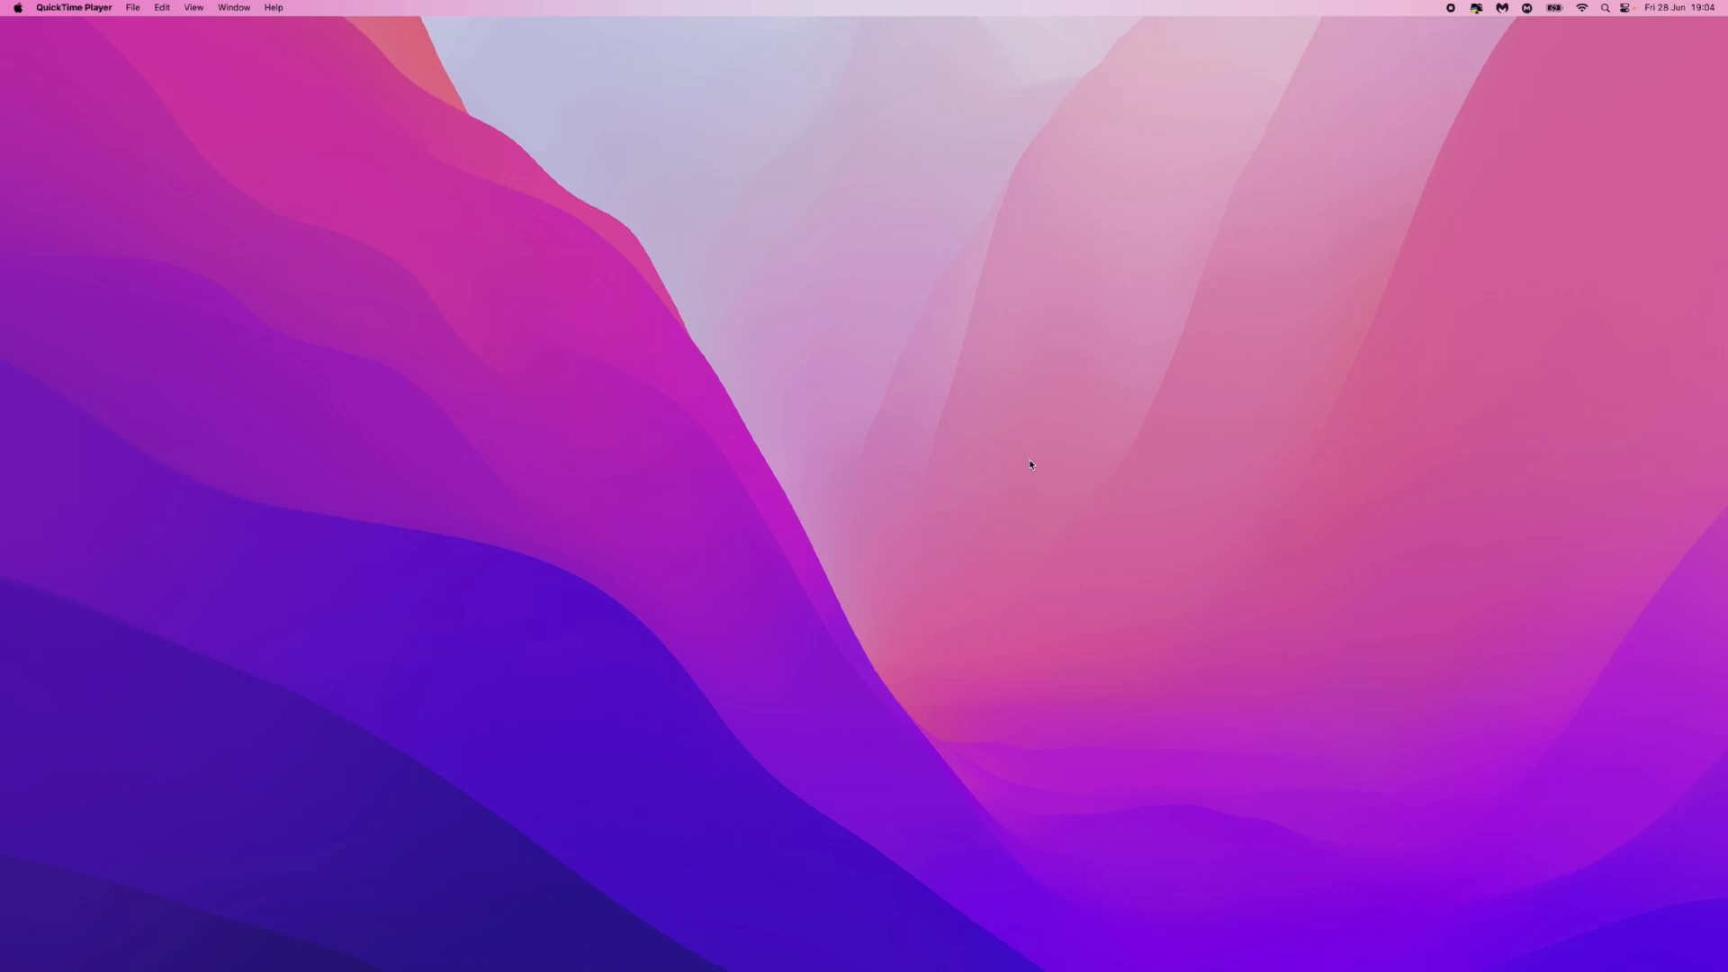
mouse_move(1153, 521)
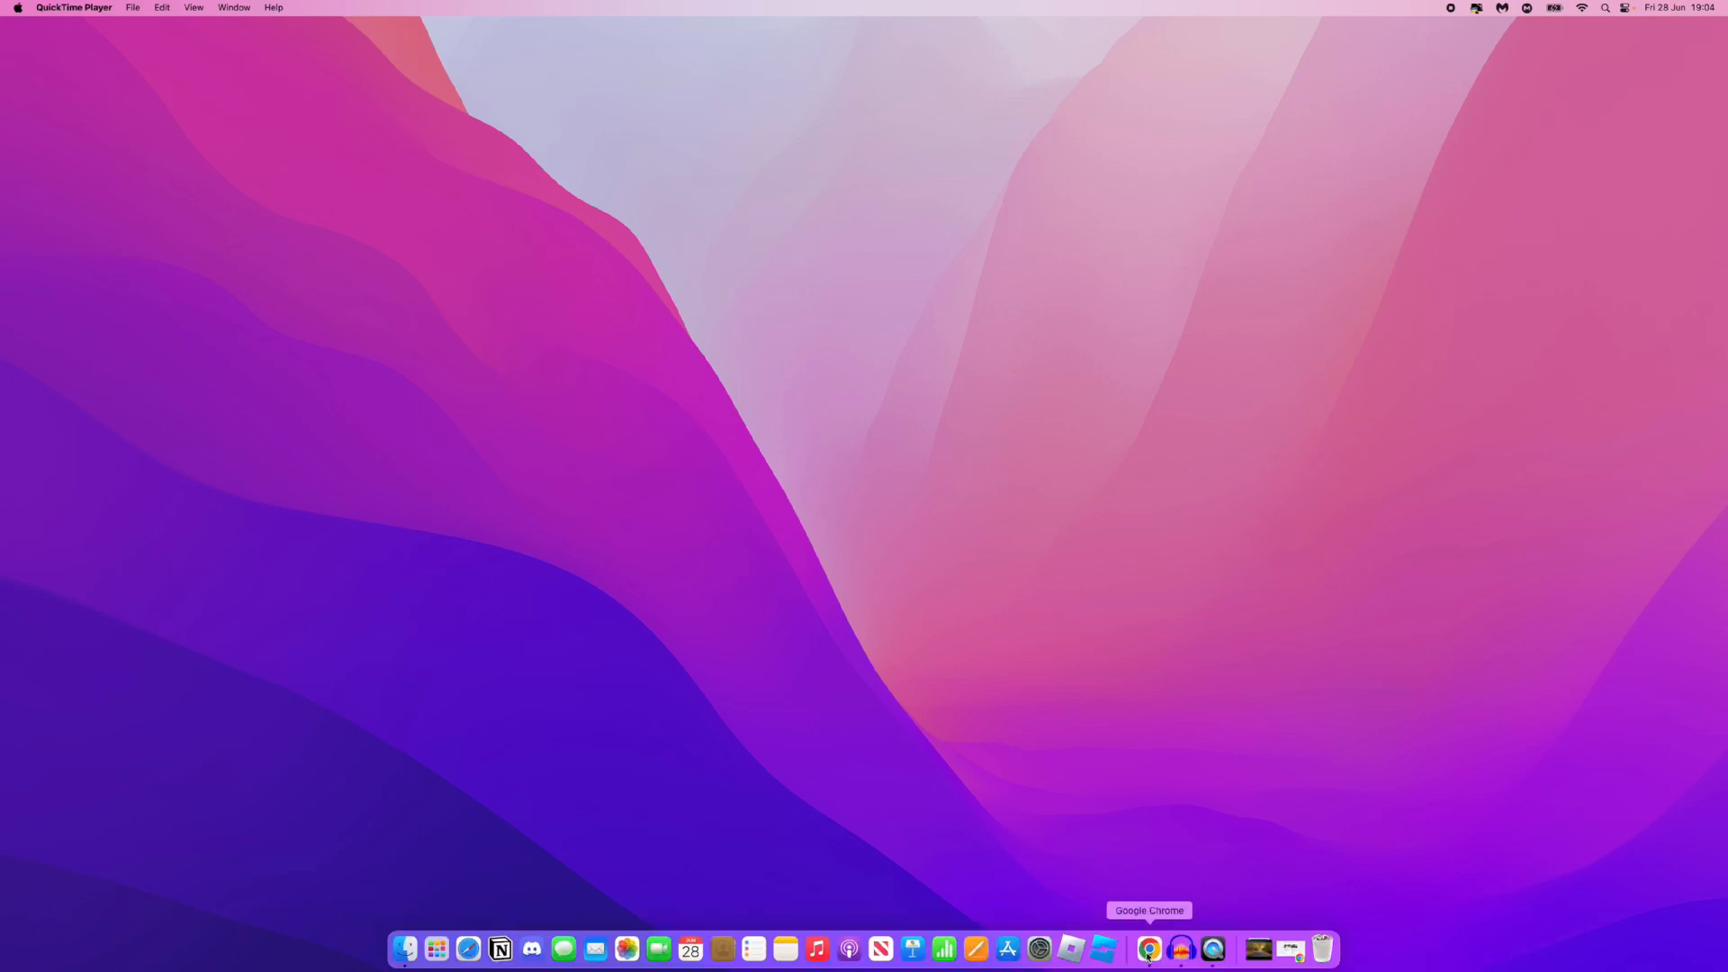
Step: Launch Chrome on evri.com and go to Contact us under the footer's Help centre
click(1148, 953)
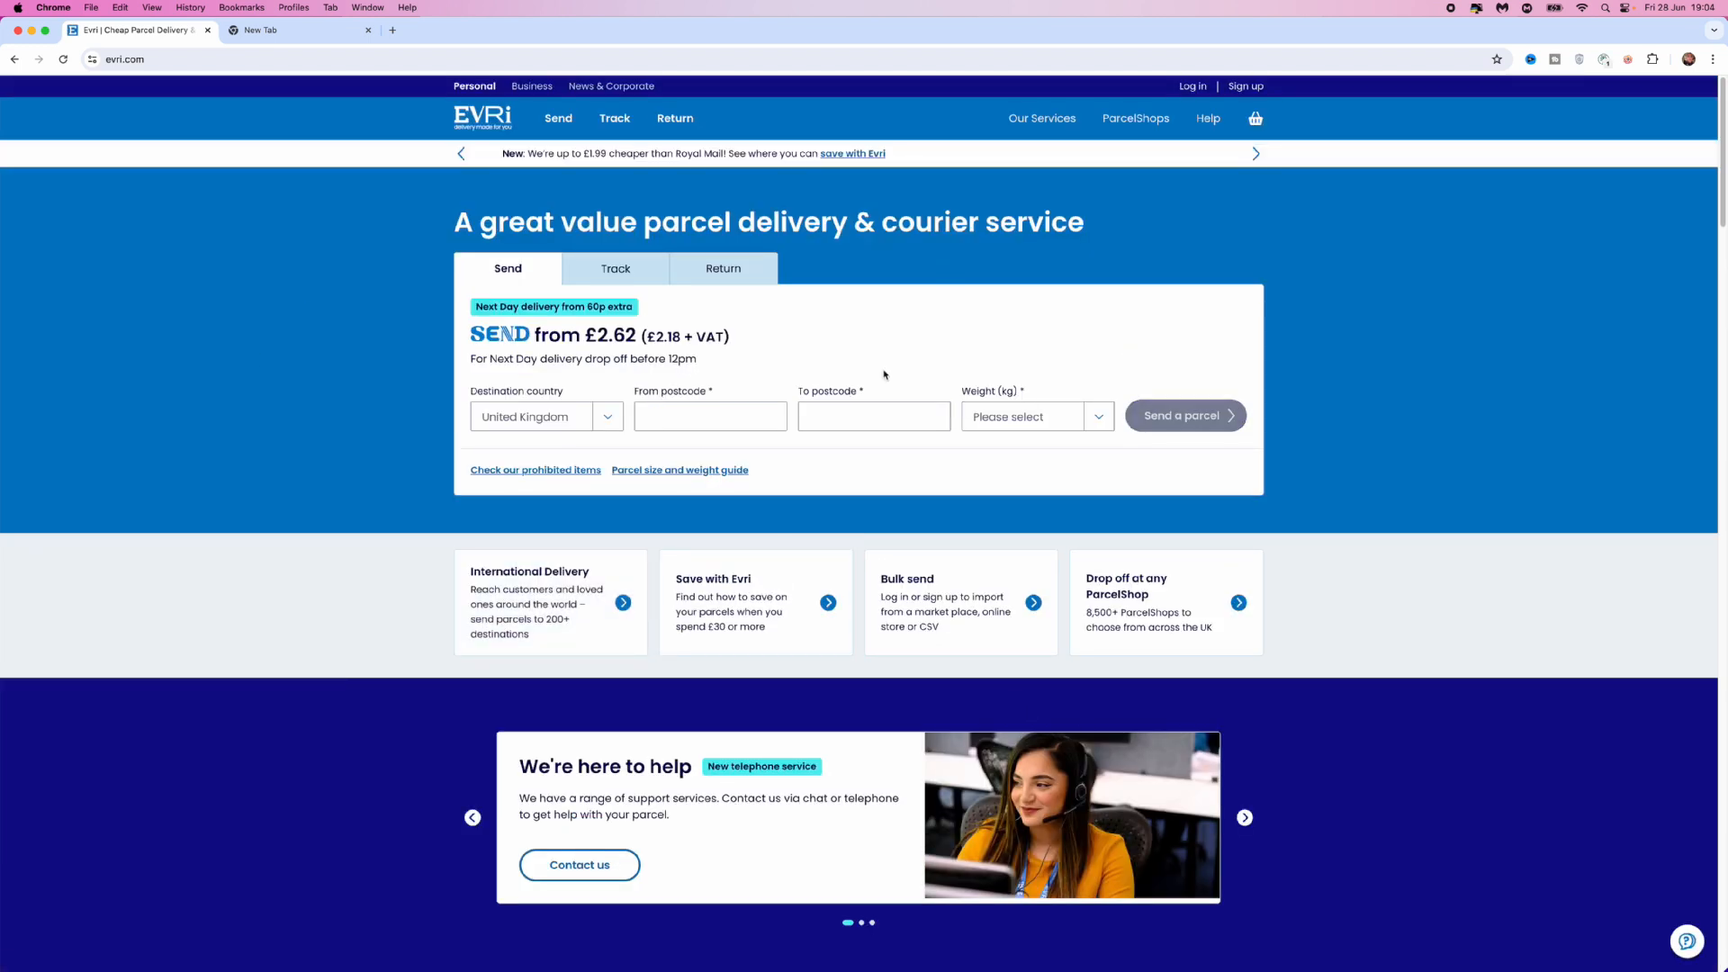
scroll(down, 3)
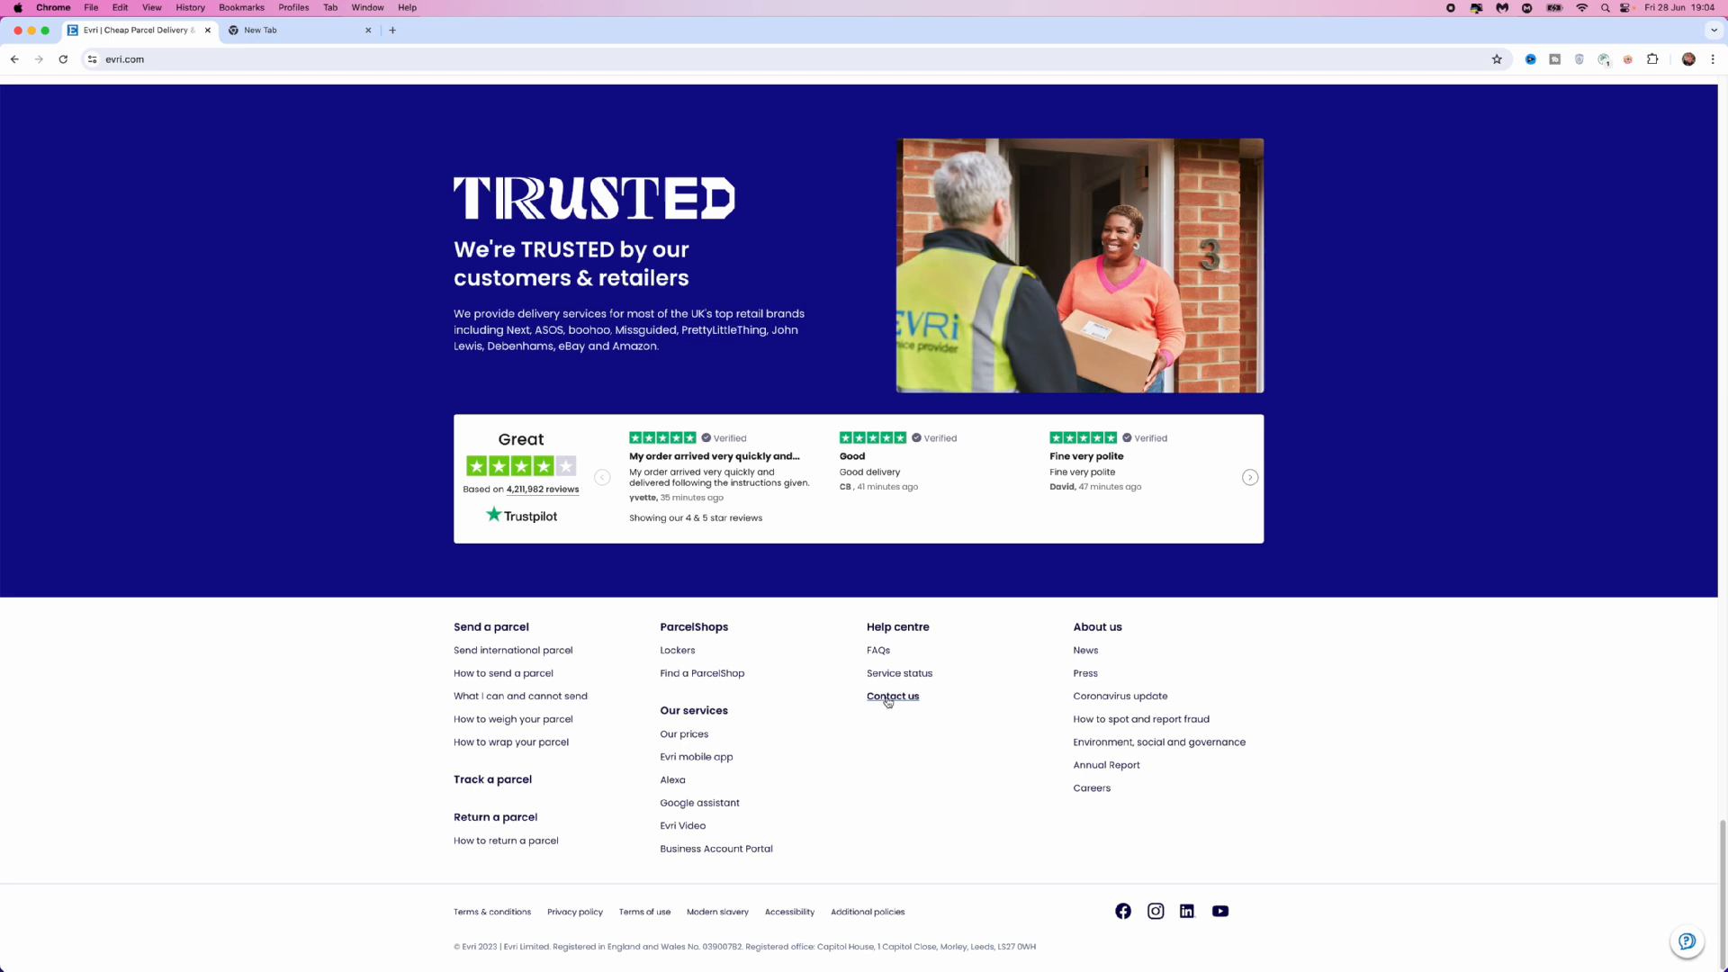
click(893, 696)
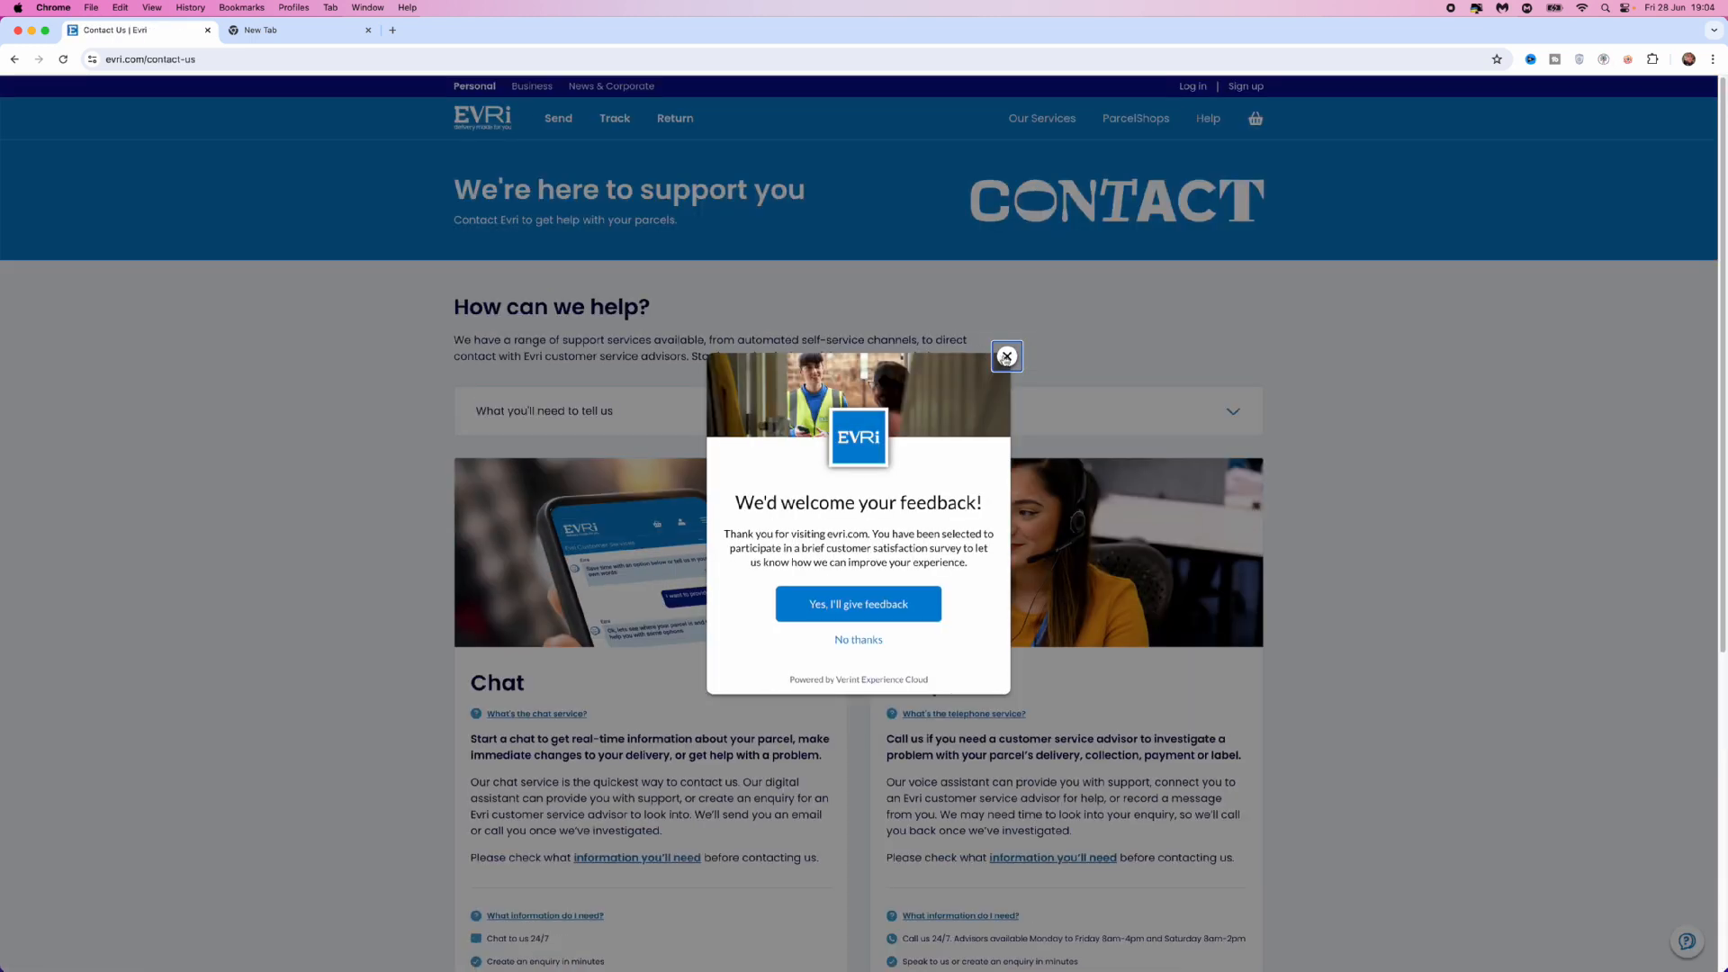
Step: Decline the feedback survey with 'No thanks' and start a chat from the Chat card
click(1004, 356)
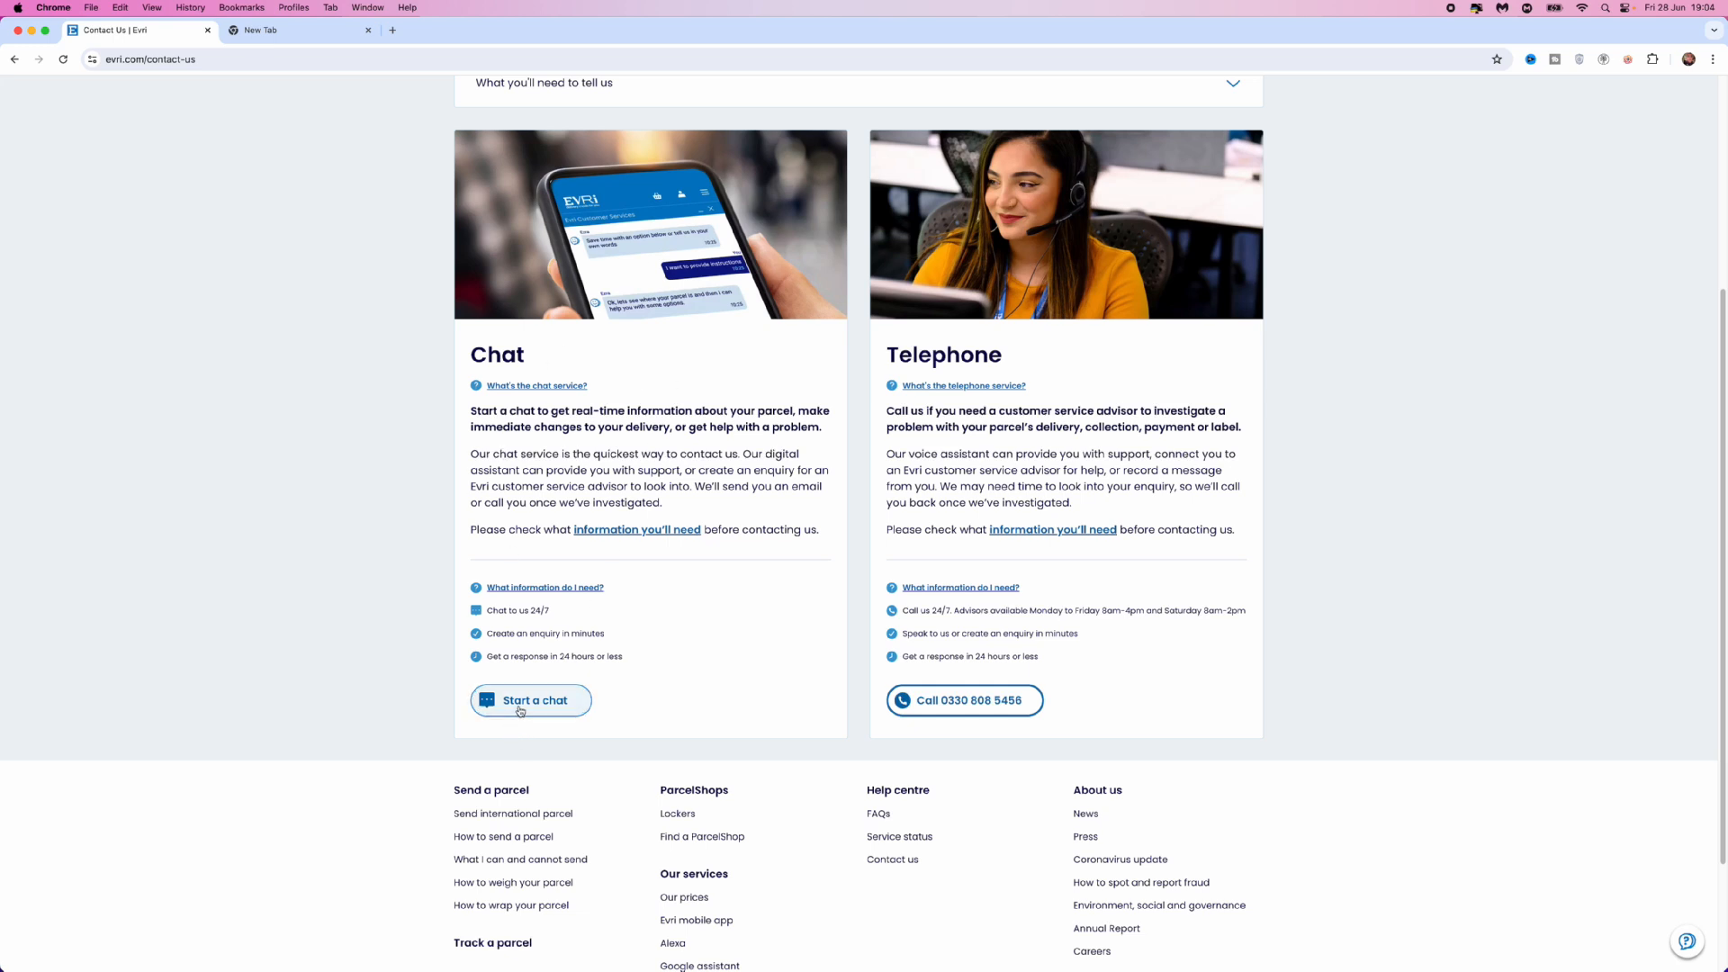
click(534, 700)
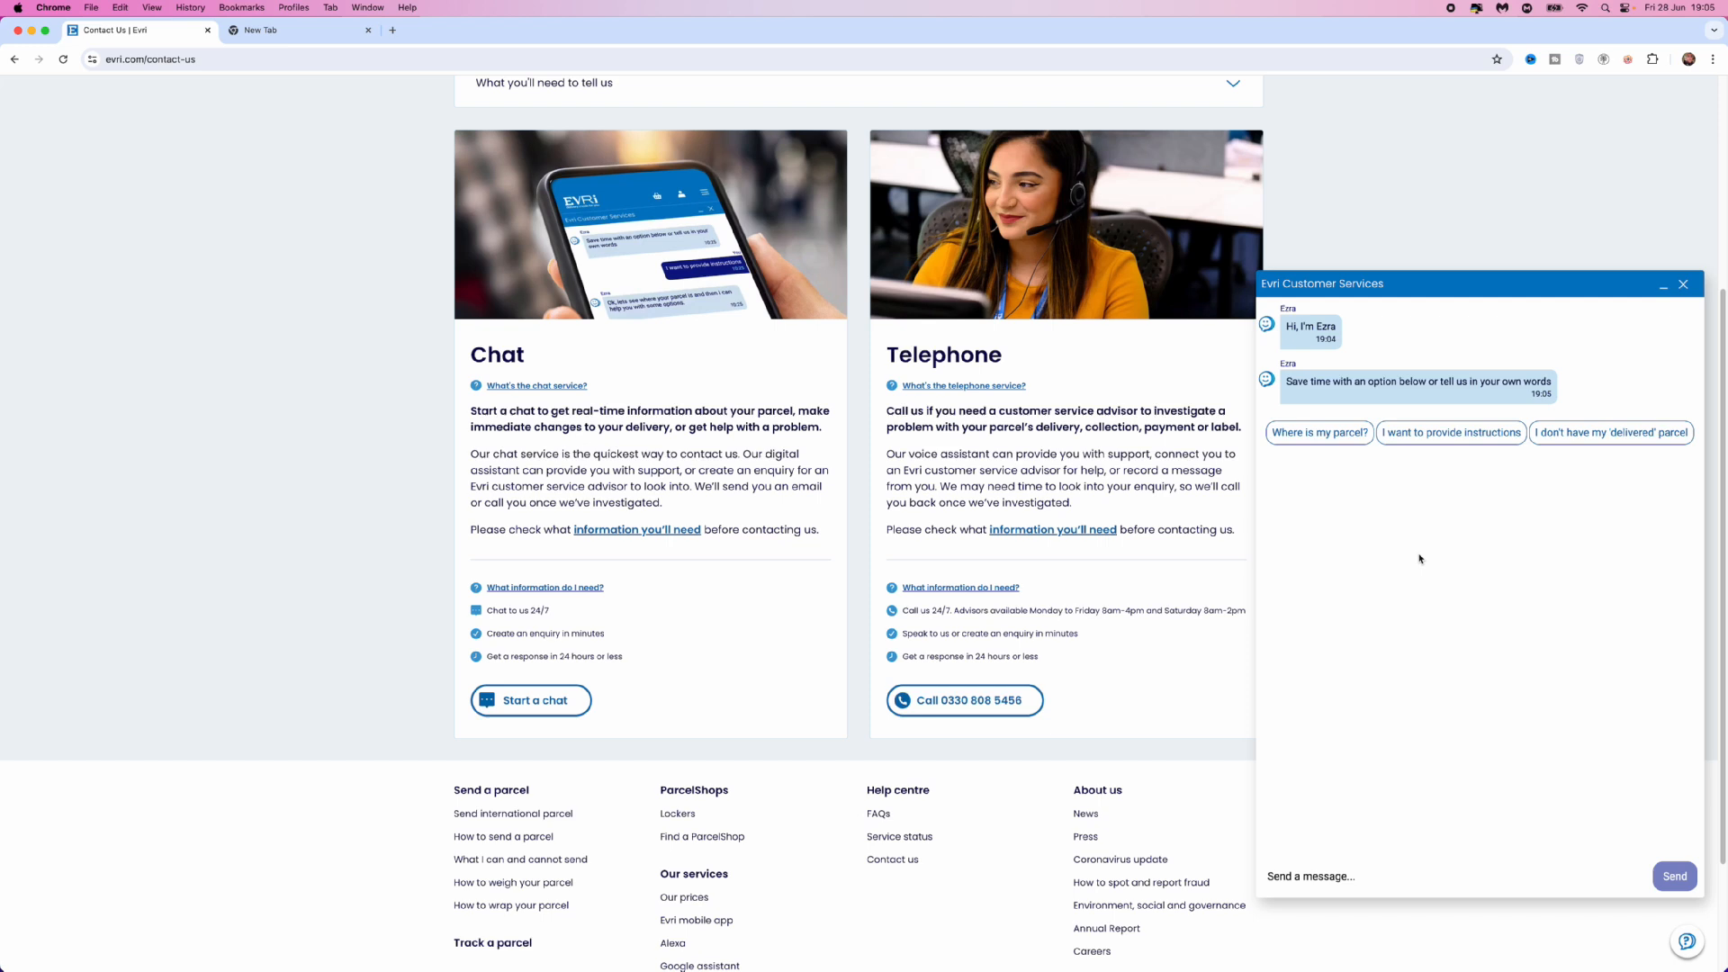
mouse_move(1422, 552)
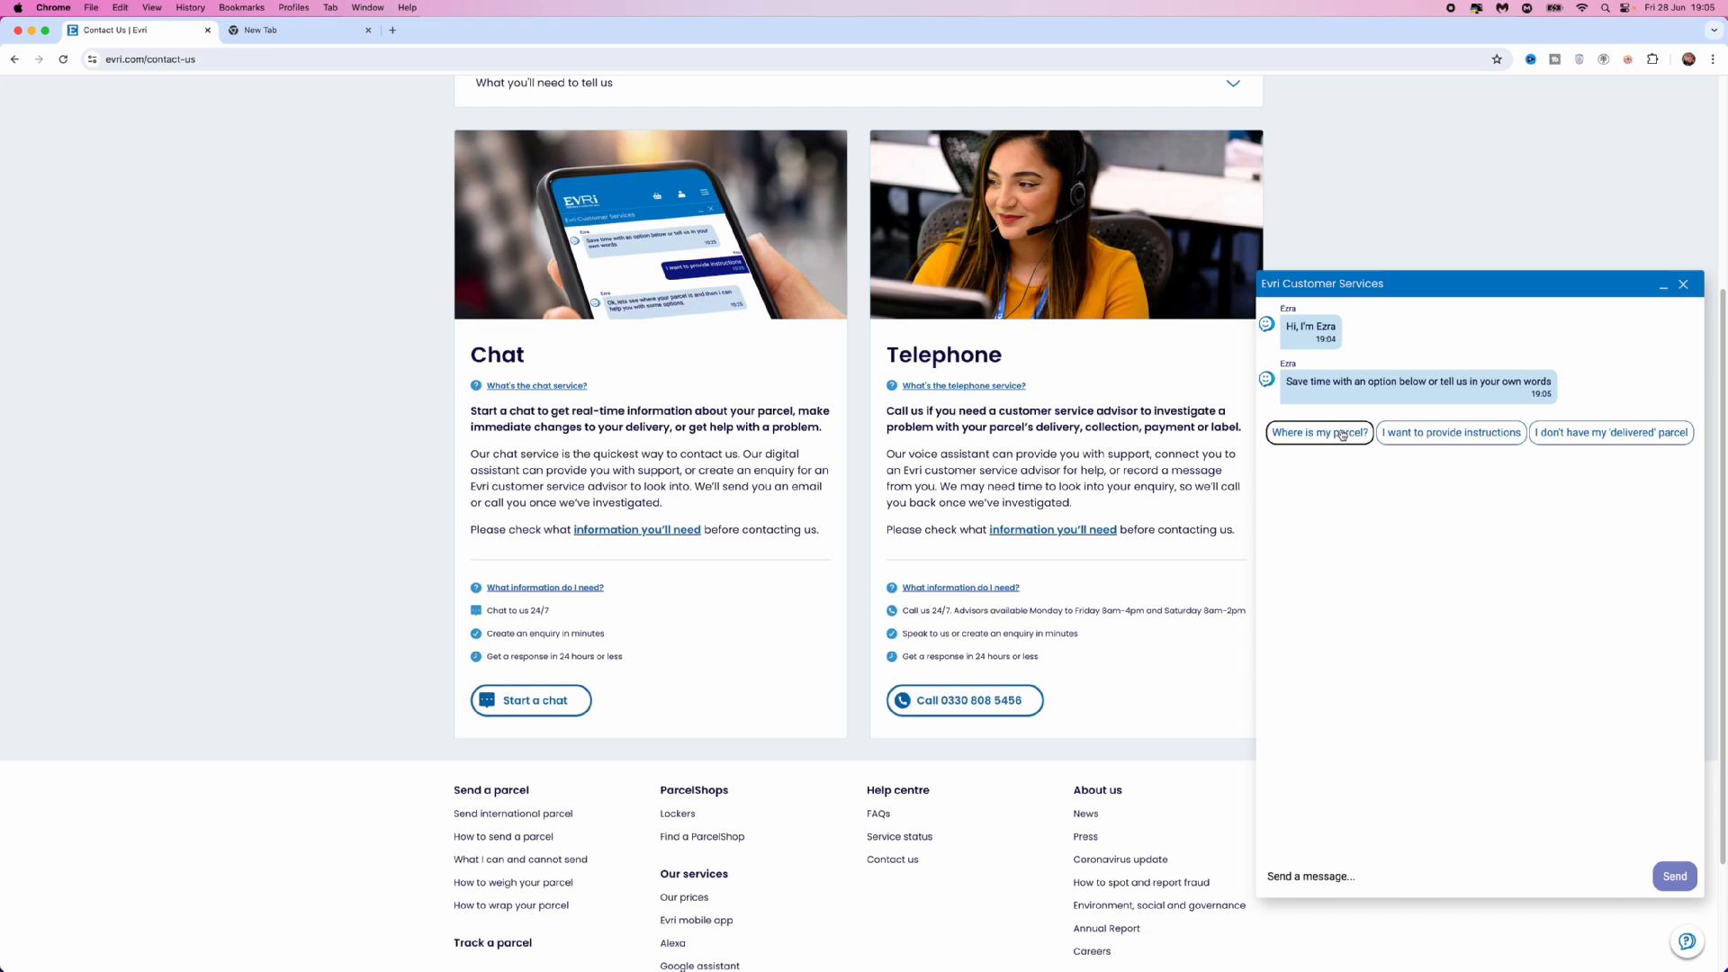
Step: Send the 'Where is my parcel?' quick reply and focus the 'Send a message...' box
click(1318, 432)
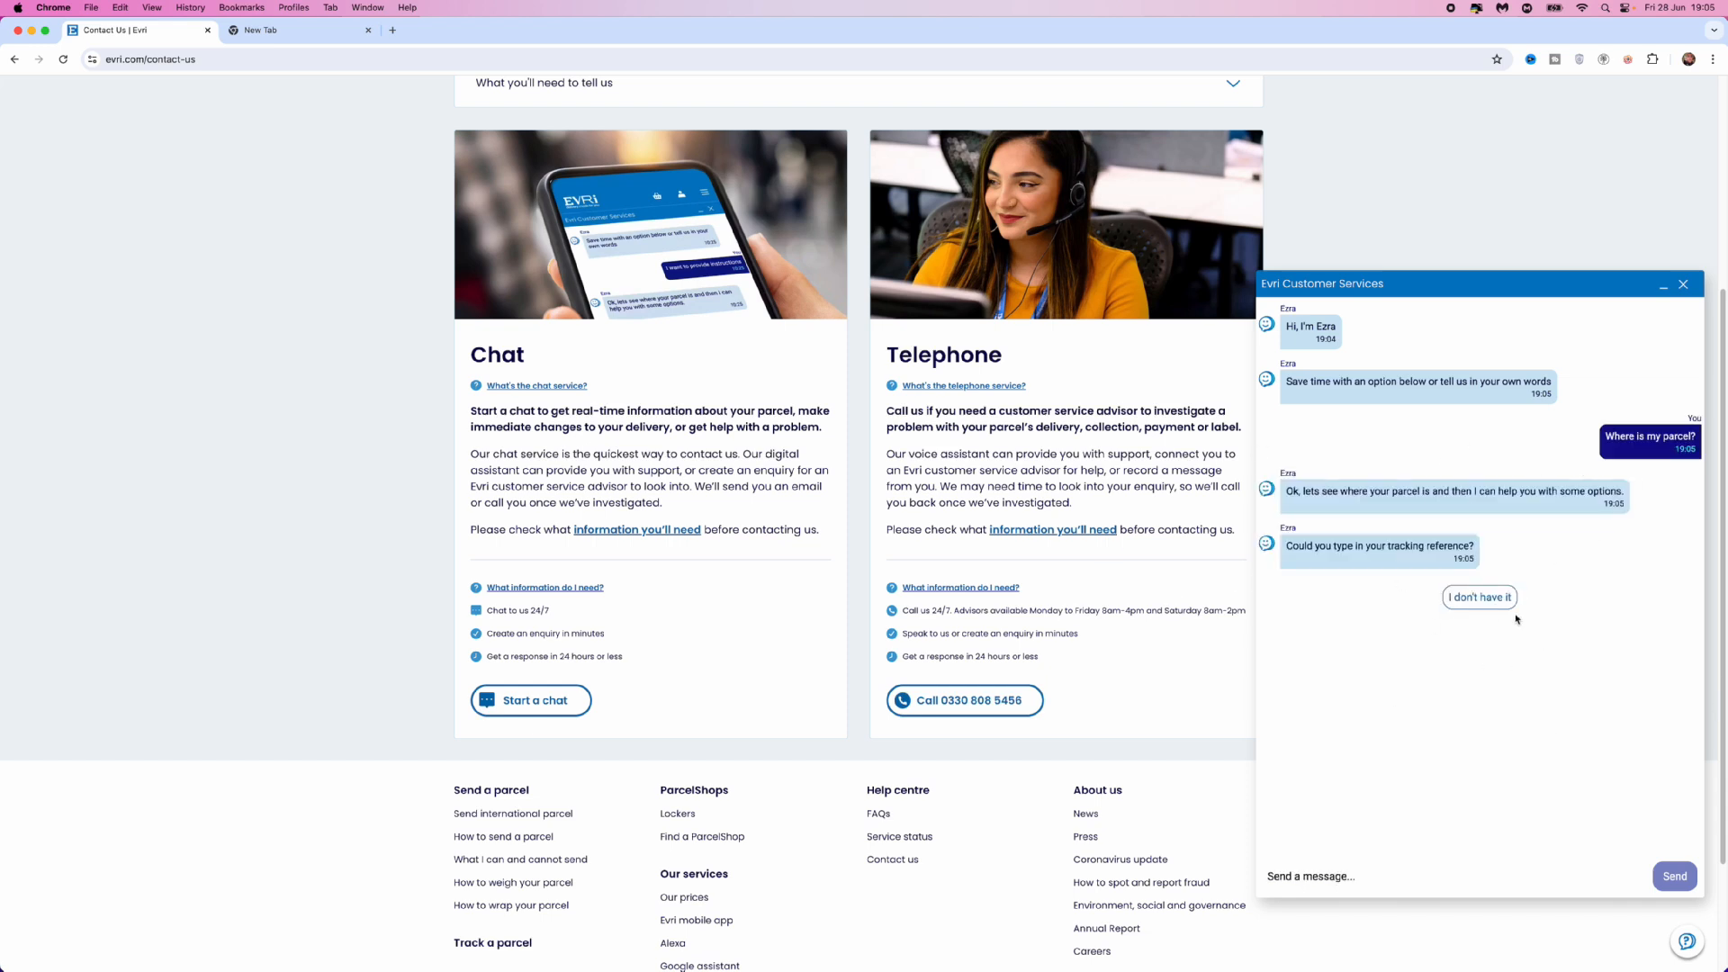
click(1449, 876)
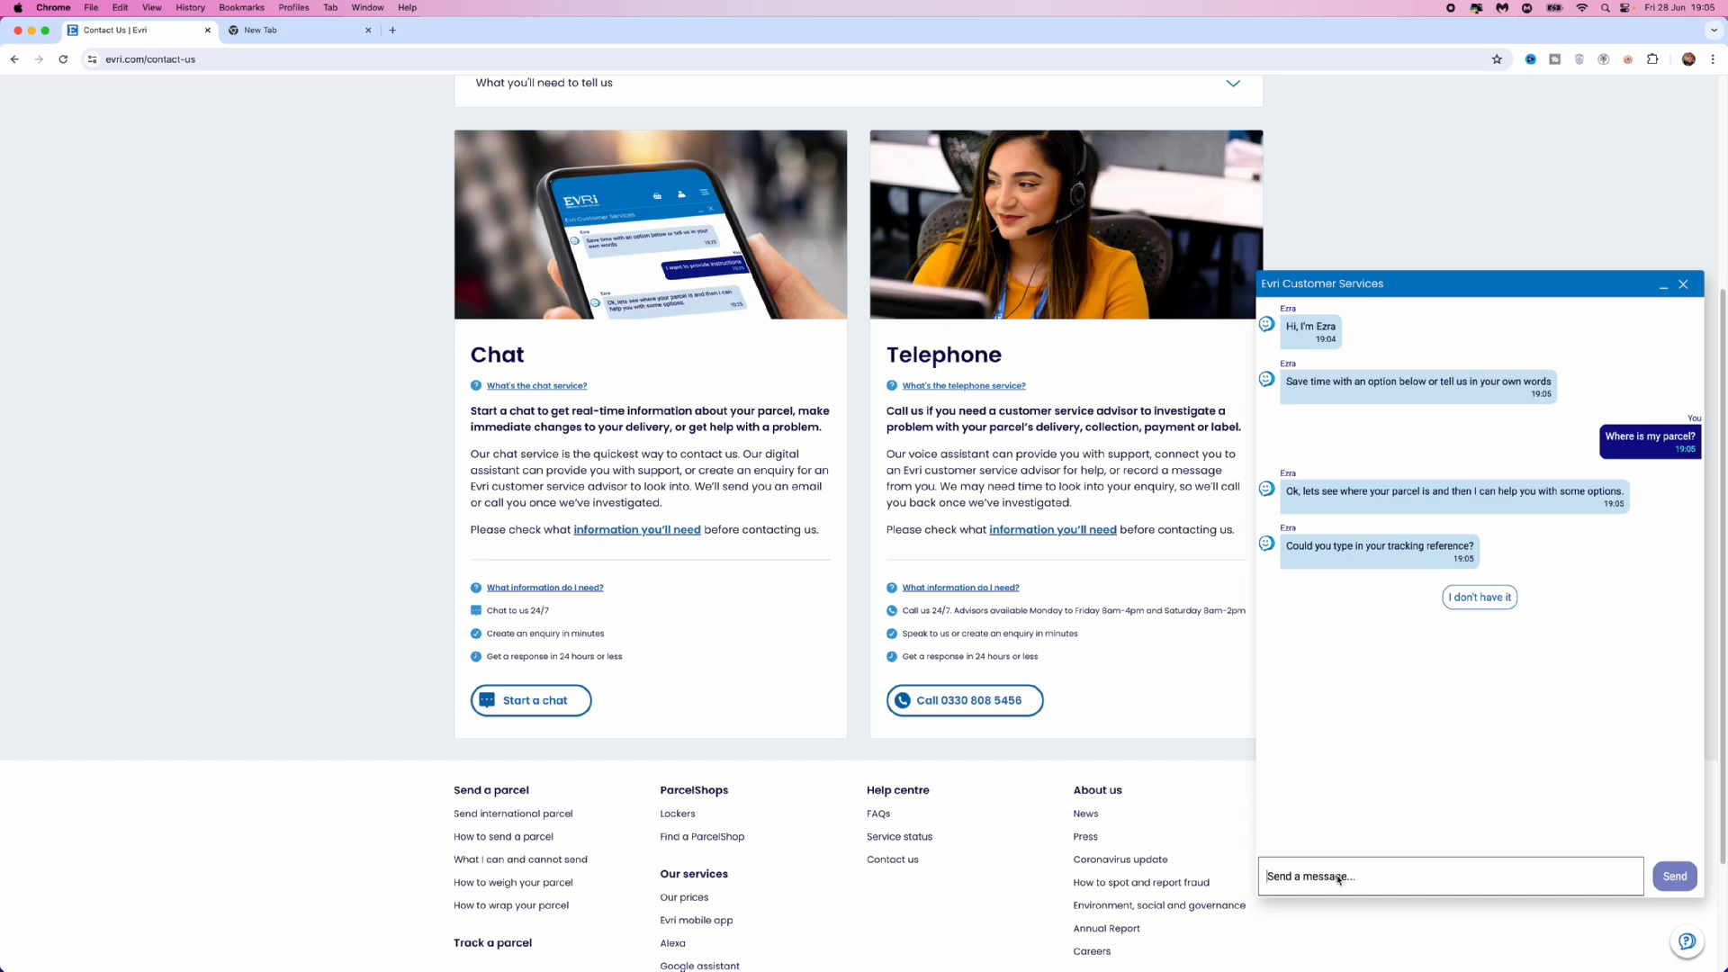